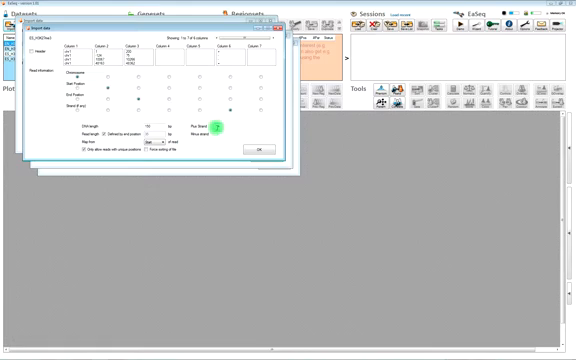
Assign the import columns and keep the extra columns as parameters
click(214, 140)
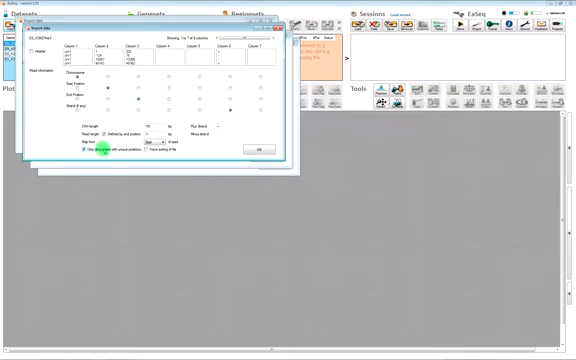
click(76, 152)
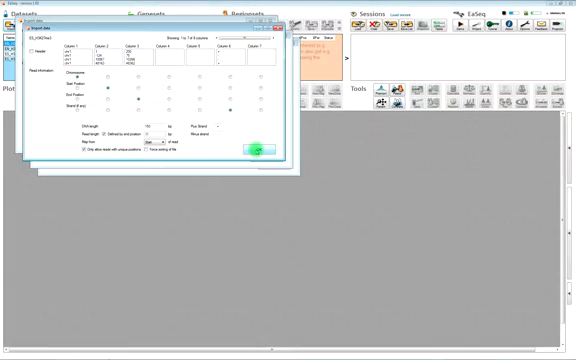
Confirm the dataset import settings so the file joins the loaded datasets
click(260, 152)
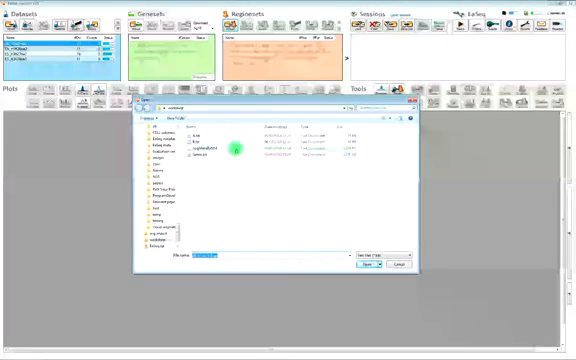
Import the CpG-island file with chromosome, start and end columns assigned
click(368, 264)
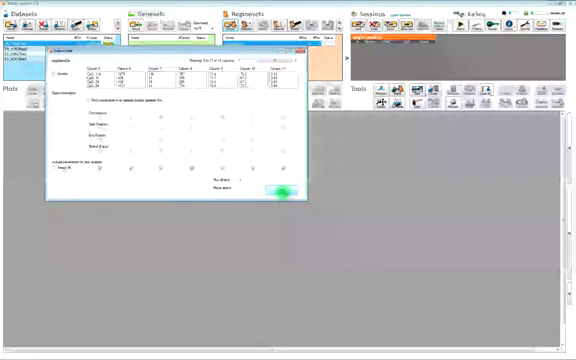
click(276, 192)
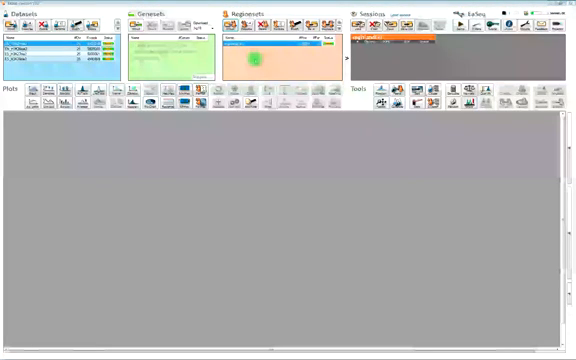